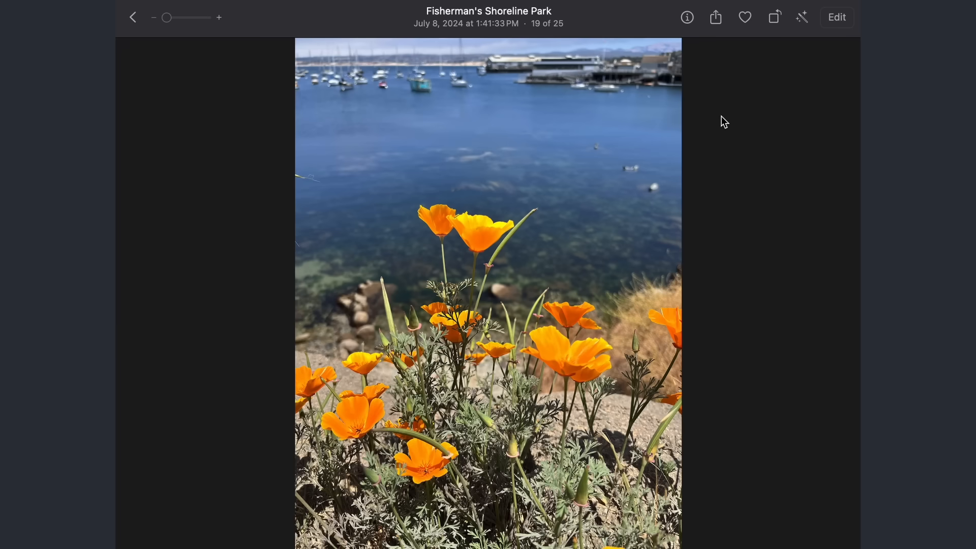
View the poppies photo and reveal the image file's raw binary contents
click(687, 17)
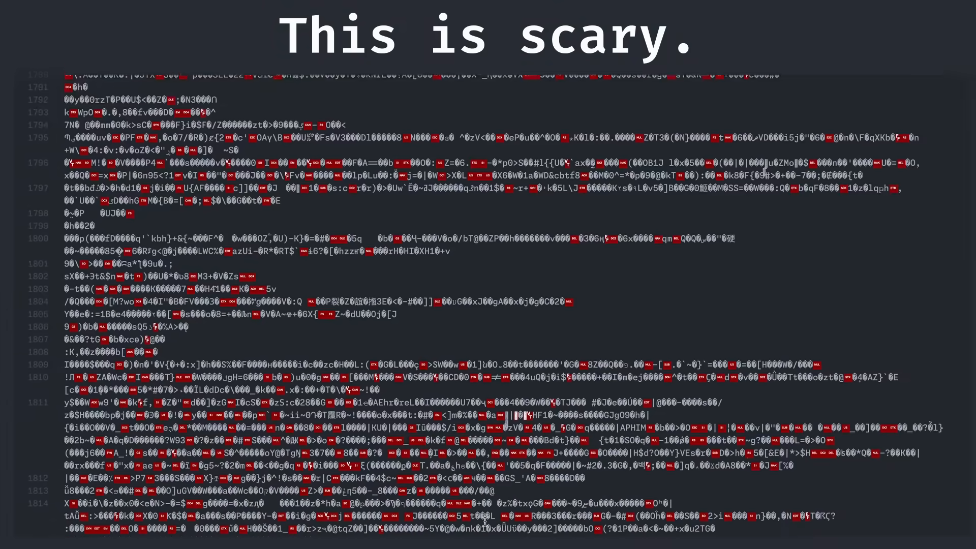
scroll(down, 3)
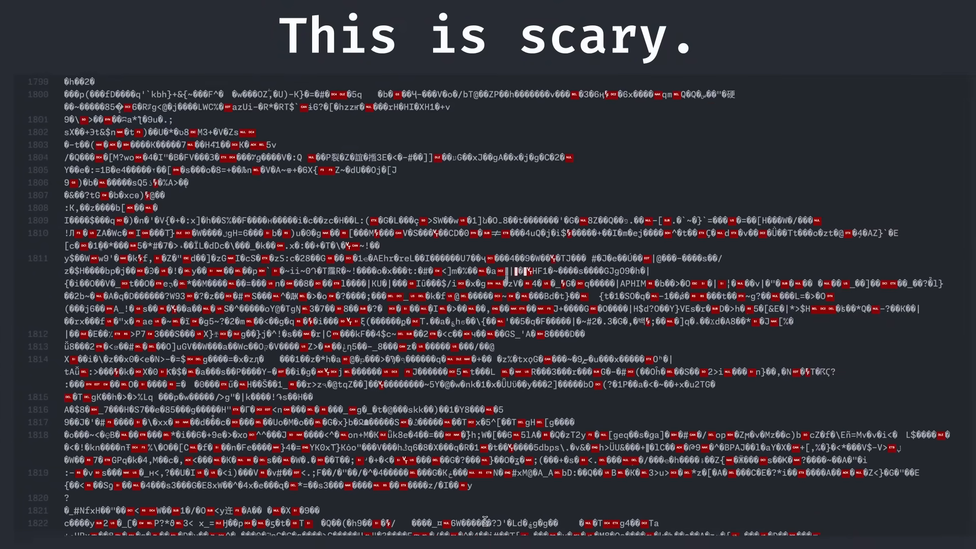
scroll(down, 3)
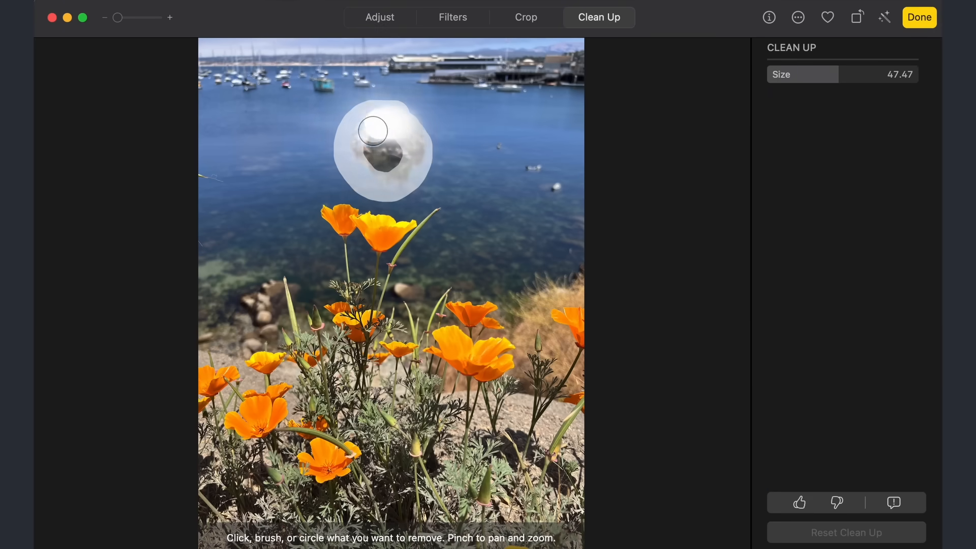
Erase the dark object in the water with Clean Up, keep the edit, and show the photo's Info panel
click(374, 132)
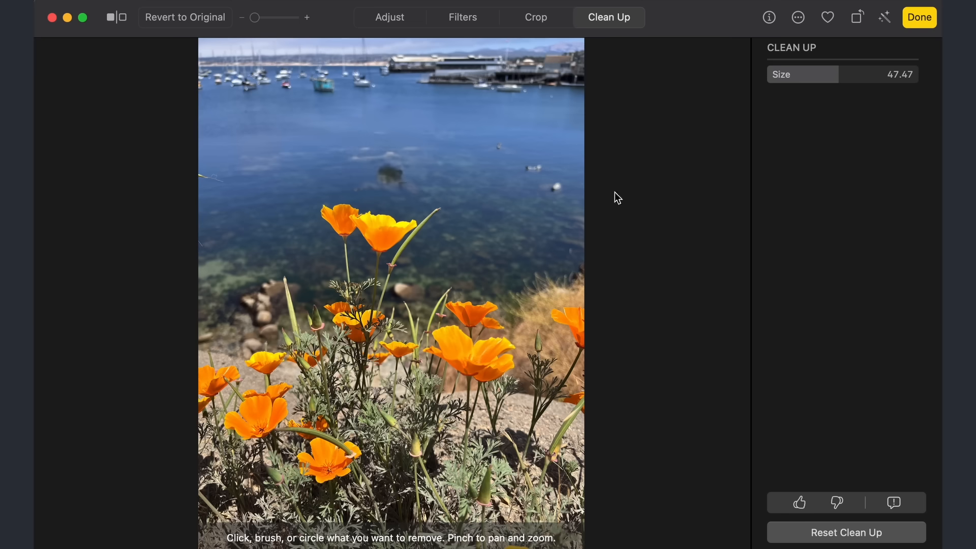
mouse_move(718, 262)
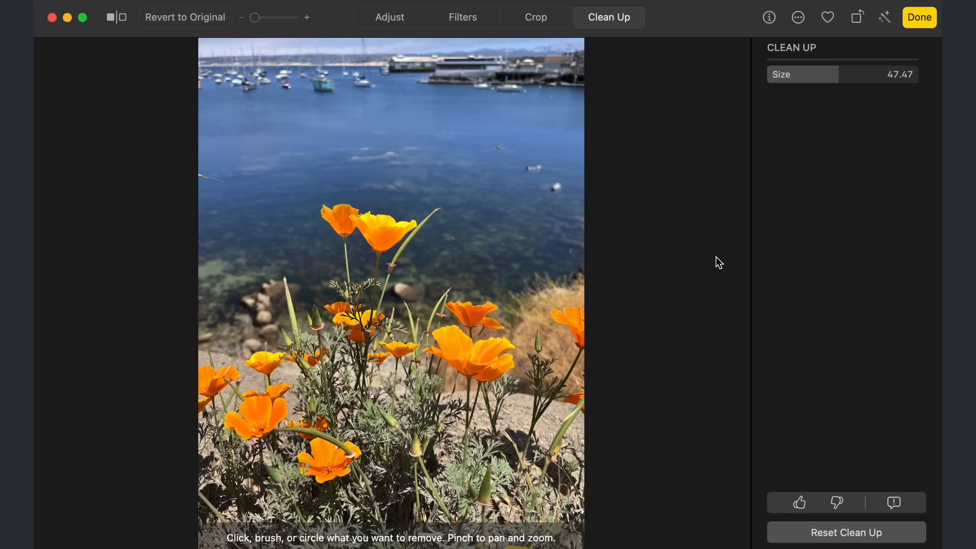
click(920, 17)
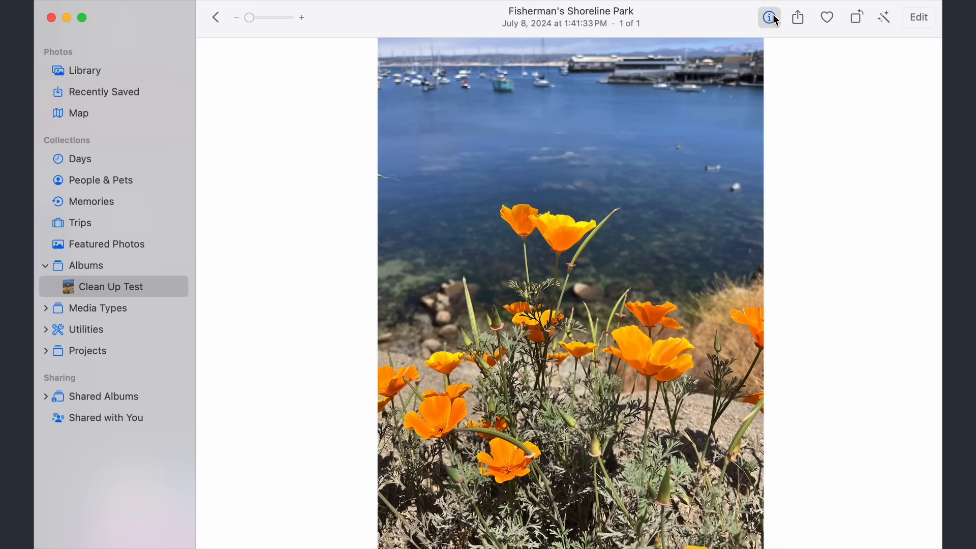
click(769, 16)
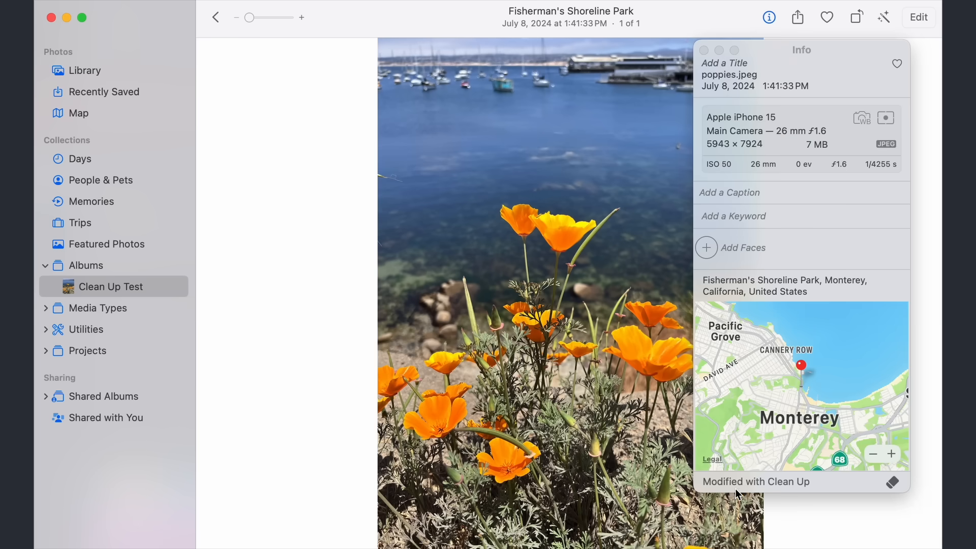
mouse_move(817, 494)
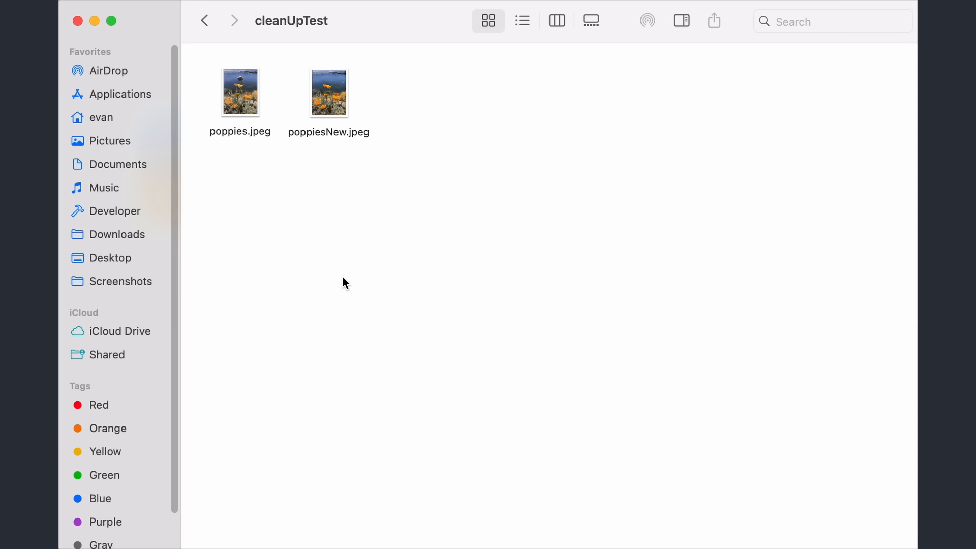
mouse_move(353, 148)
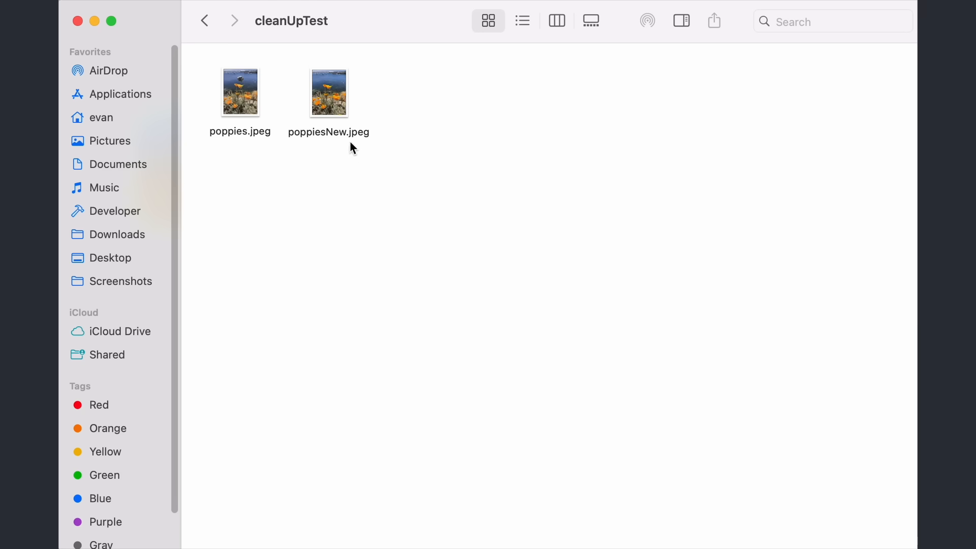
Select the exported poppiesNew.jpeg in the cleanUpTest folder to view its Apple Photos Clean Up credit
click(328, 92)
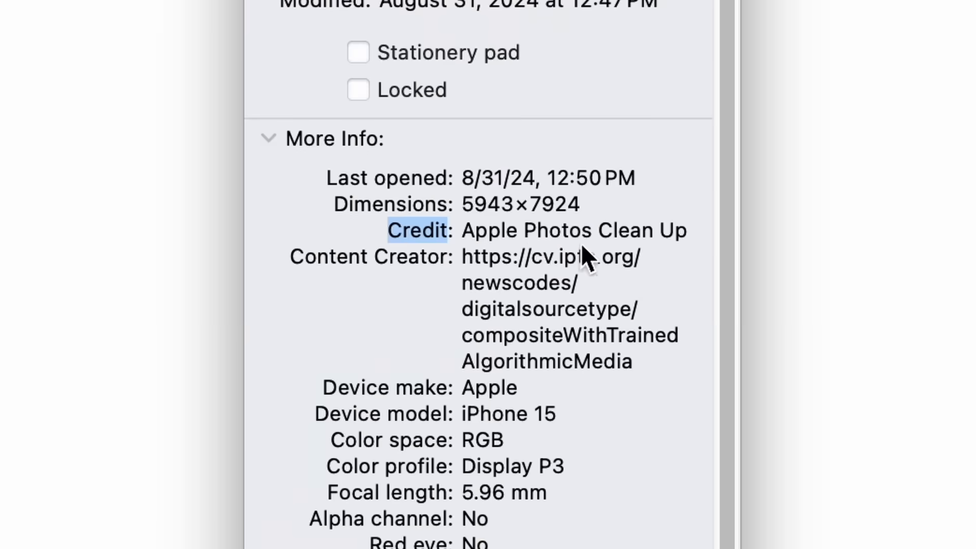
mouse_move(686, 275)
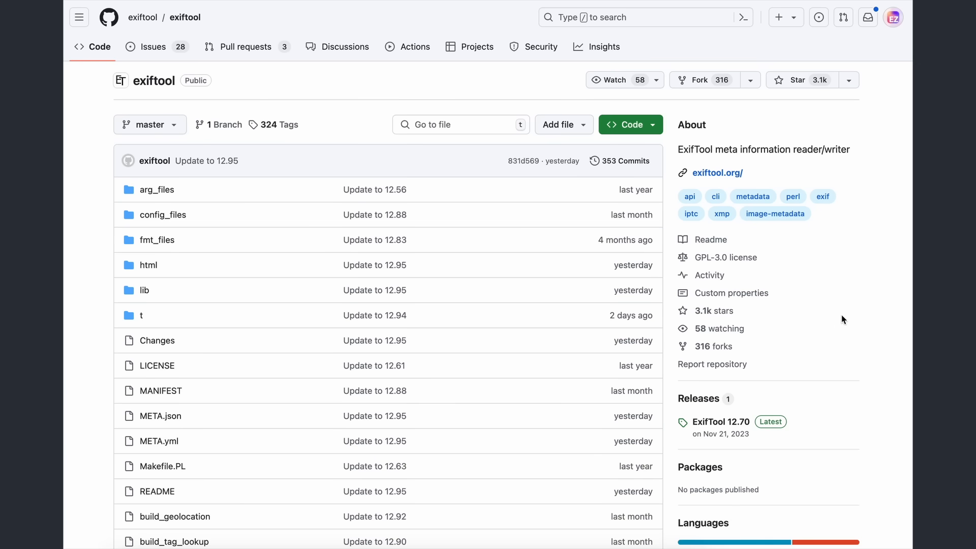
scroll(down, 3)
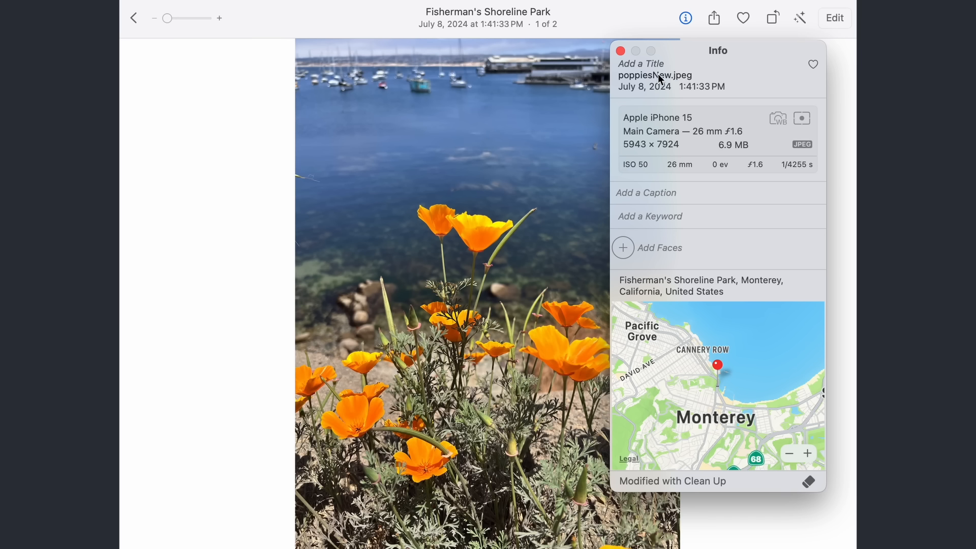
mouse_move(628, 499)
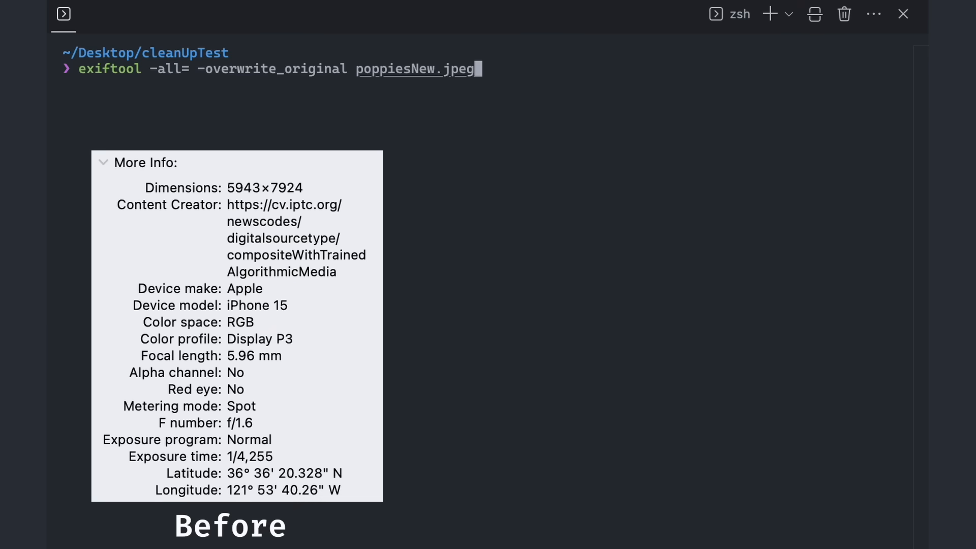
Strip all metadata from poppiesNew.jpeg with exiftool -all= -overwrite_original
key(Enter)
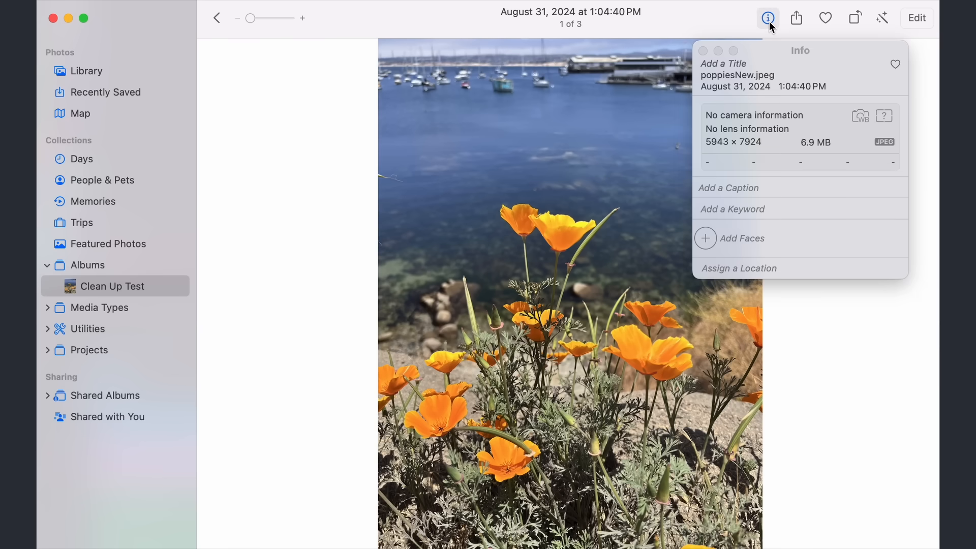
mouse_move(718, 285)
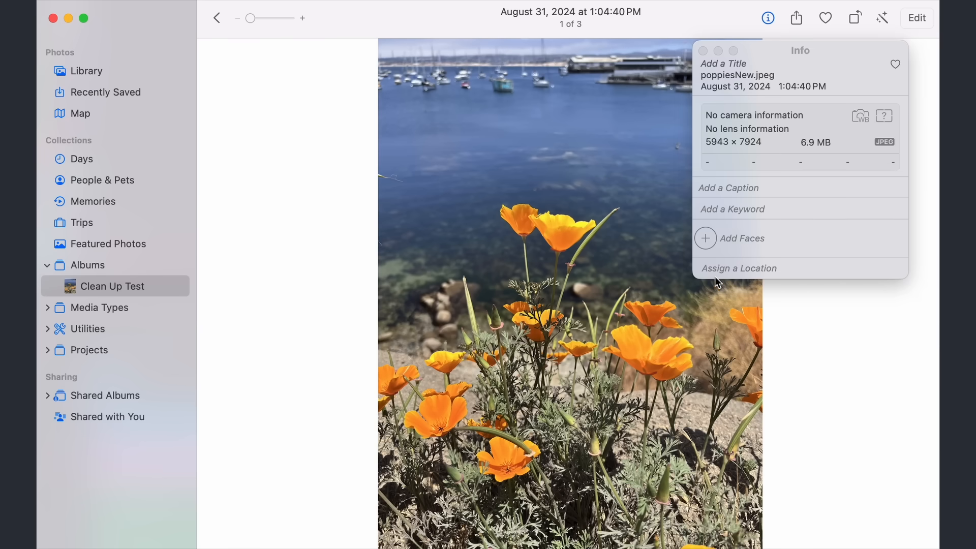
mouse_move(834, 232)
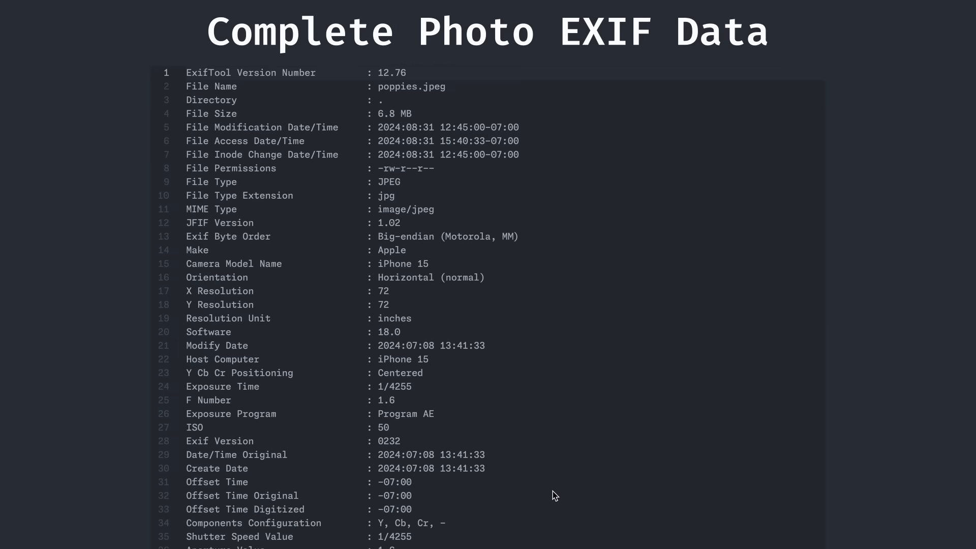
Scroll the exiftool listing for poppies.jpeg from camera settings down to the GPS fields
scroll(down, 3)
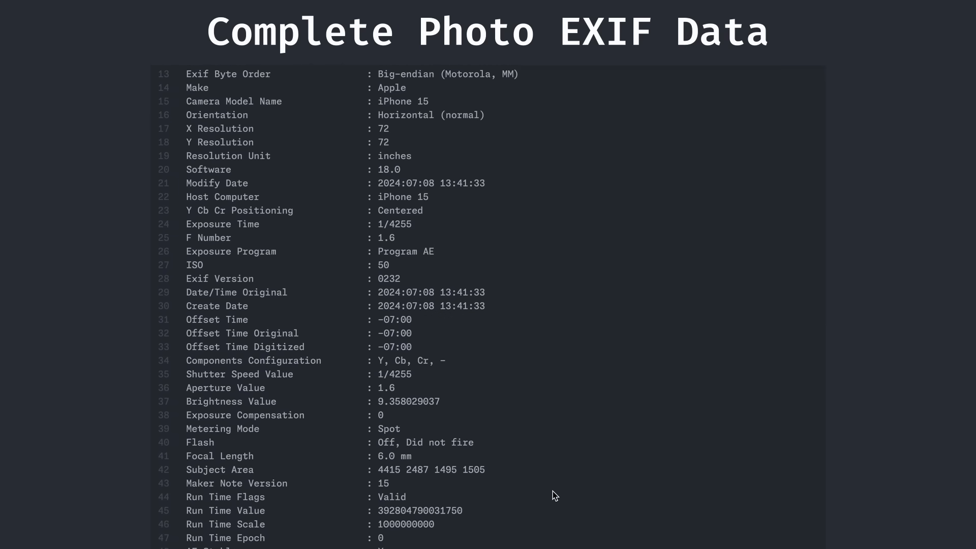
scroll(down, 3)
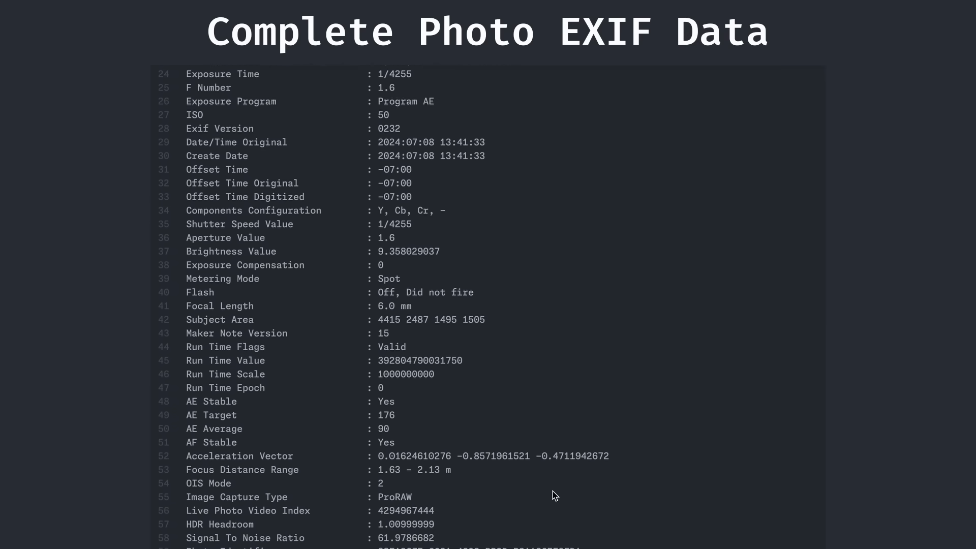
scroll(down, 3)
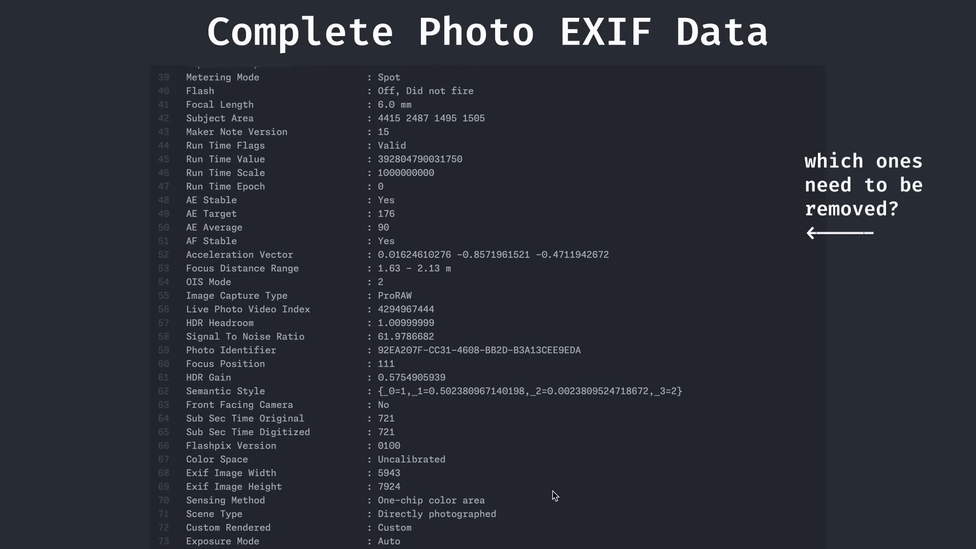
scroll(down, 3)
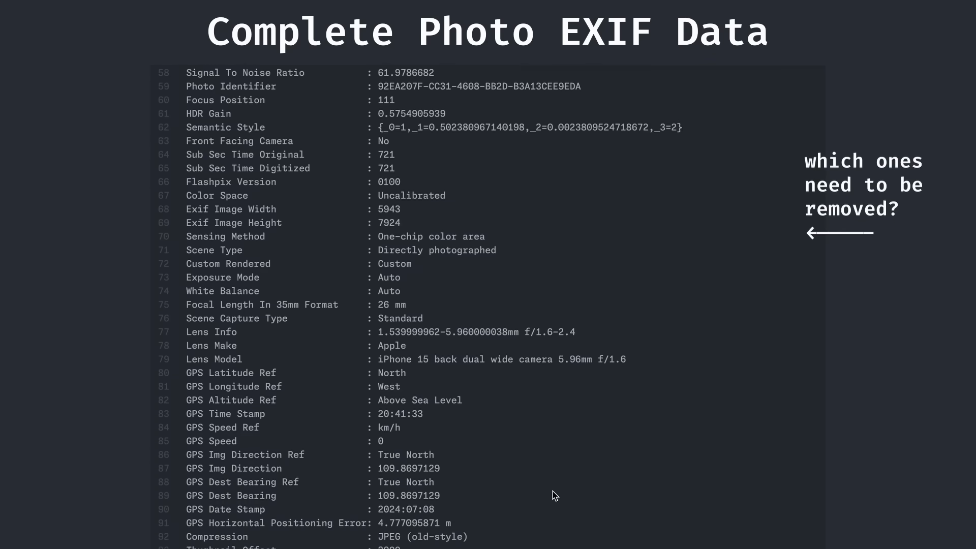
scroll(down, 3)
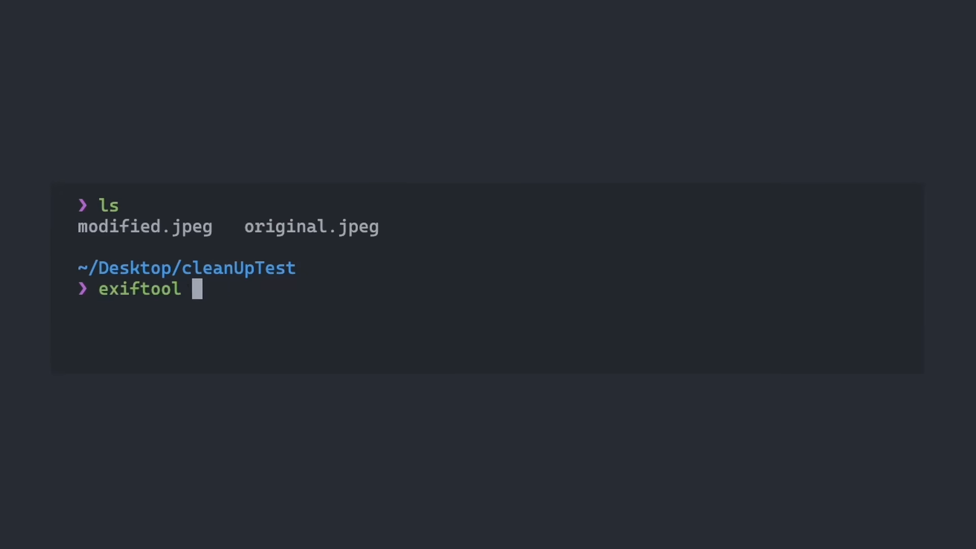
Dump EXIF of modified.jpeg and original.jpeg into modified.txt and original.txt with exiftool
text(modified.jpeg > modified.txt && exiftoo)
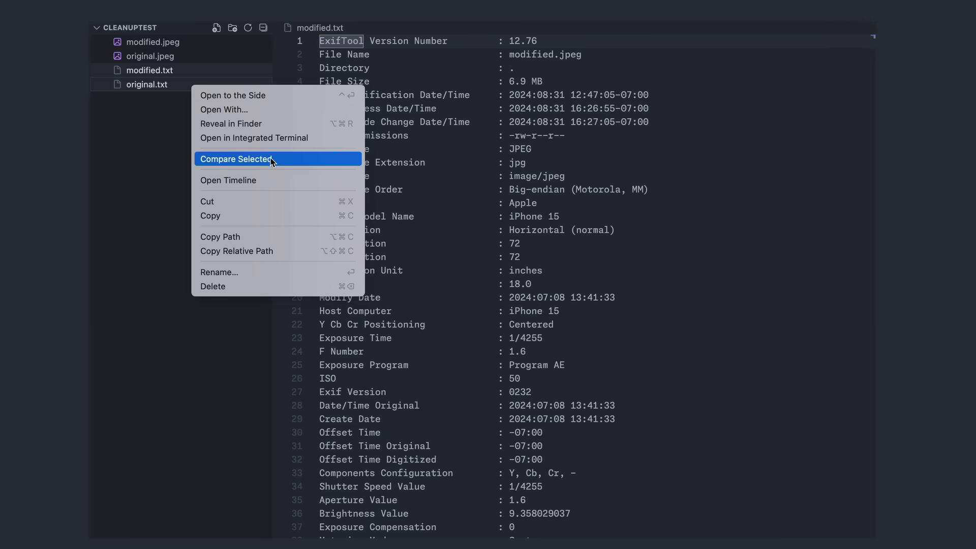
Compare original.txt and modified.txt to reveal the added IPTC/XMP Clean Up tags
click(236, 158)
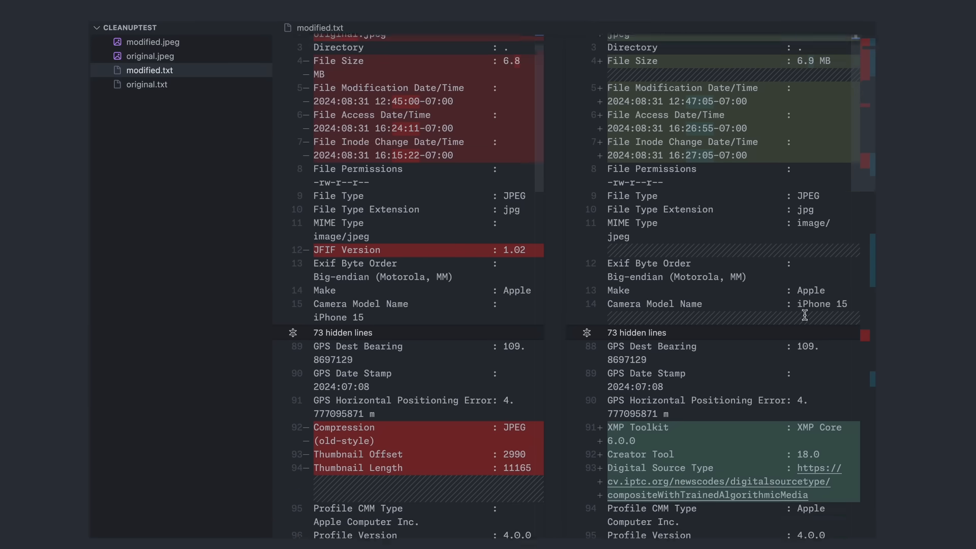
scroll(down, 3)
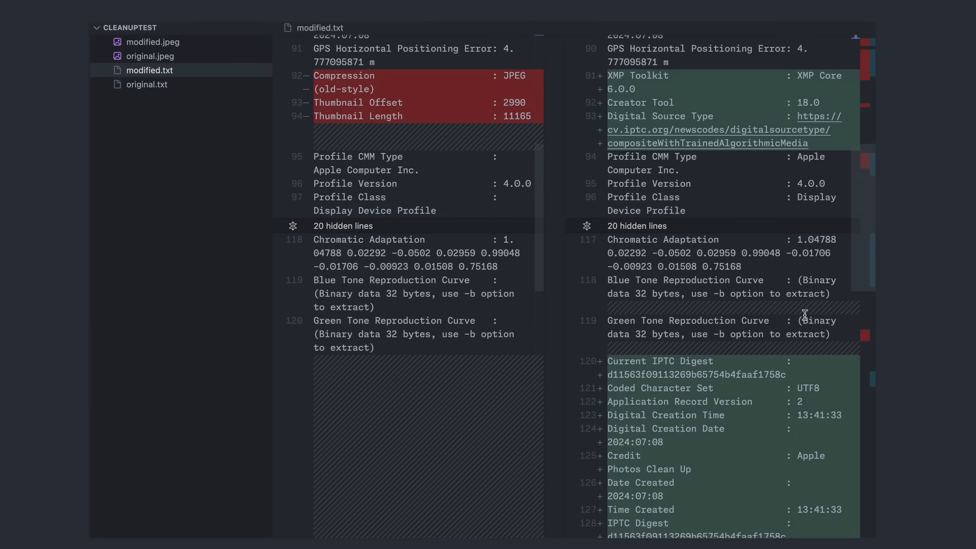
scroll(down, 3)
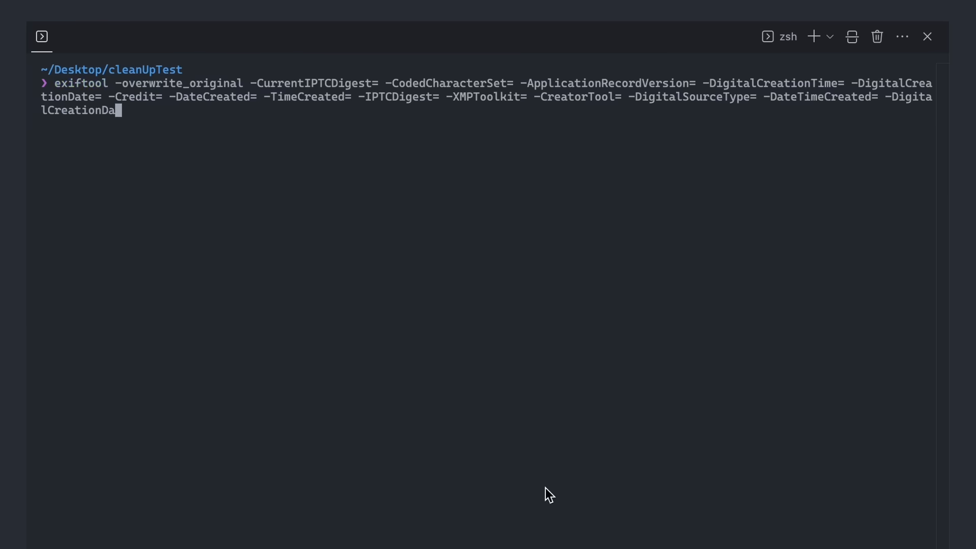
Clear the Clean Up tags from modified.jpeg with exiftool -overwrite_original, updating one image
key(Enter)
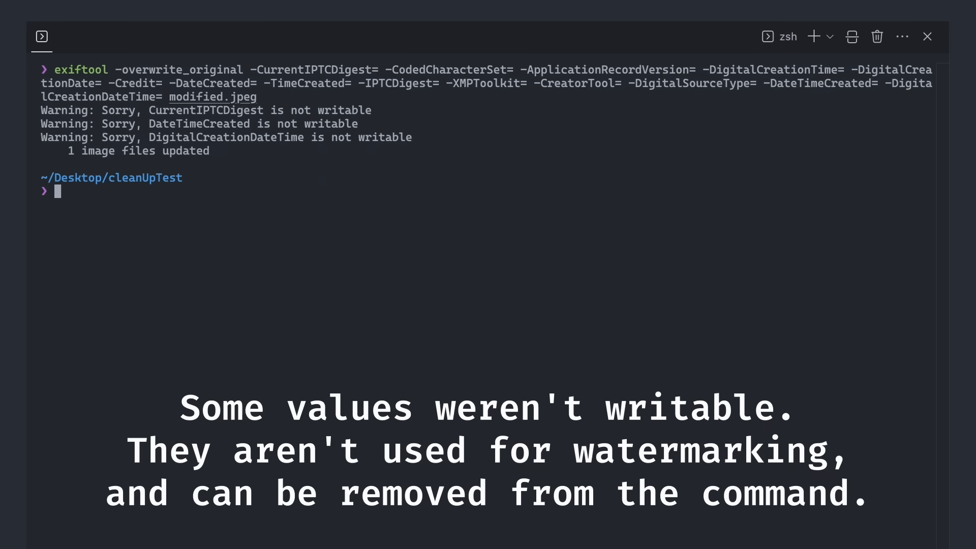
mouse_move(698, 402)
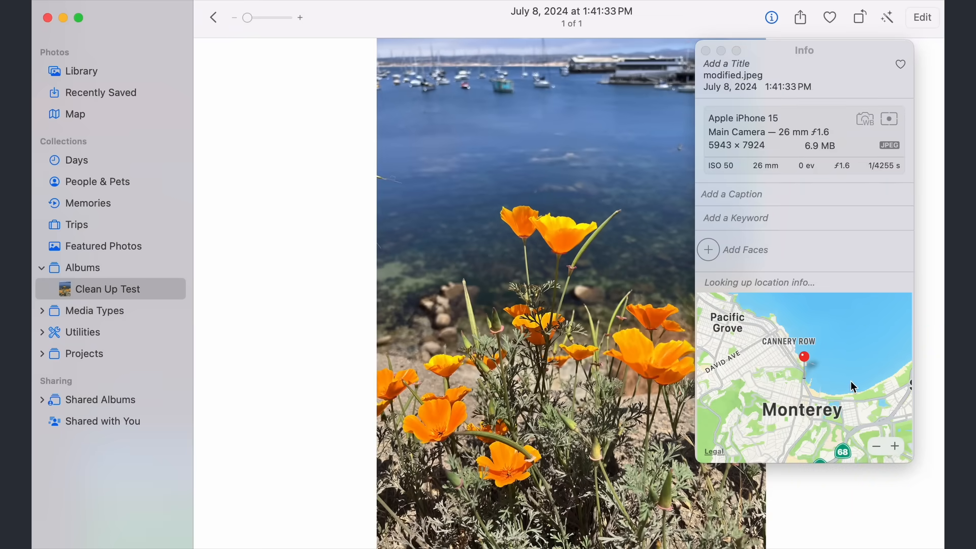
mouse_move(898, 438)
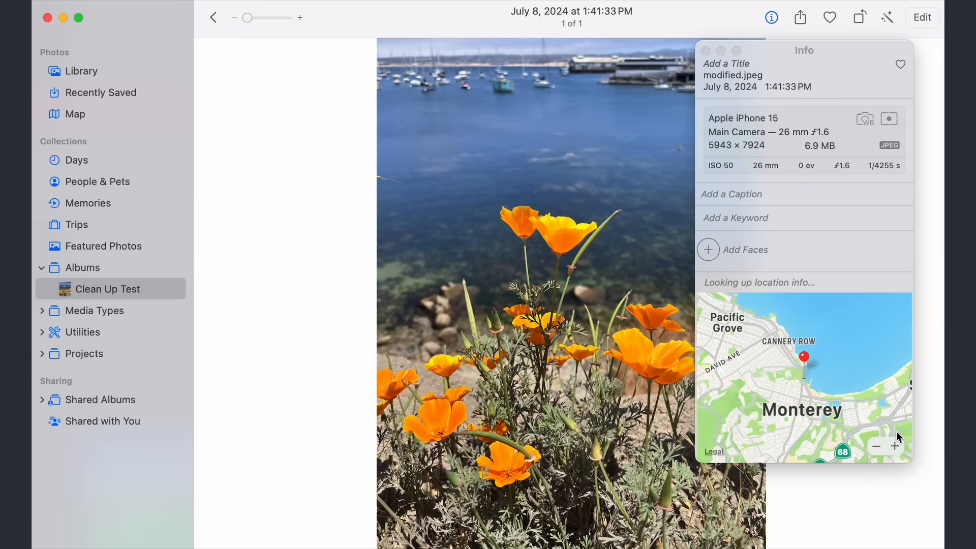
mouse_move(897, 203)
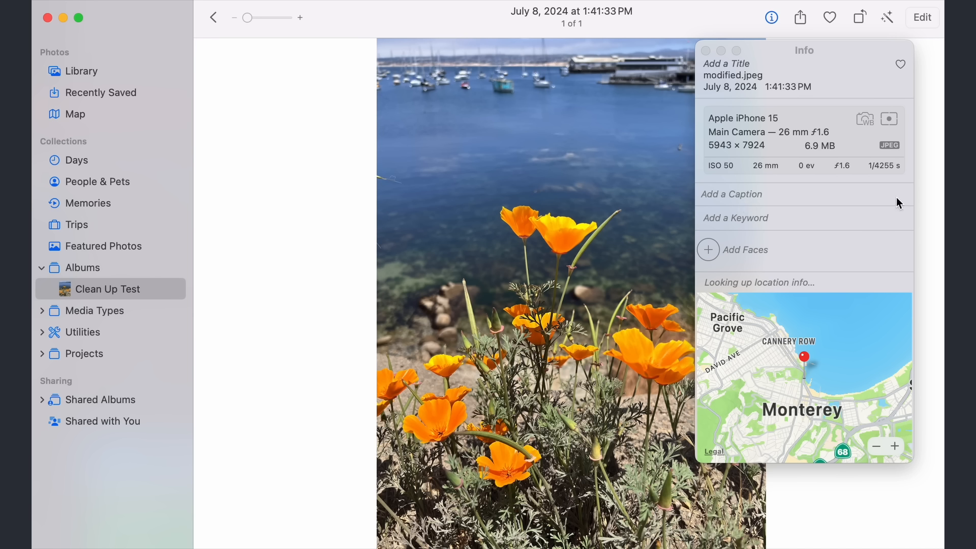